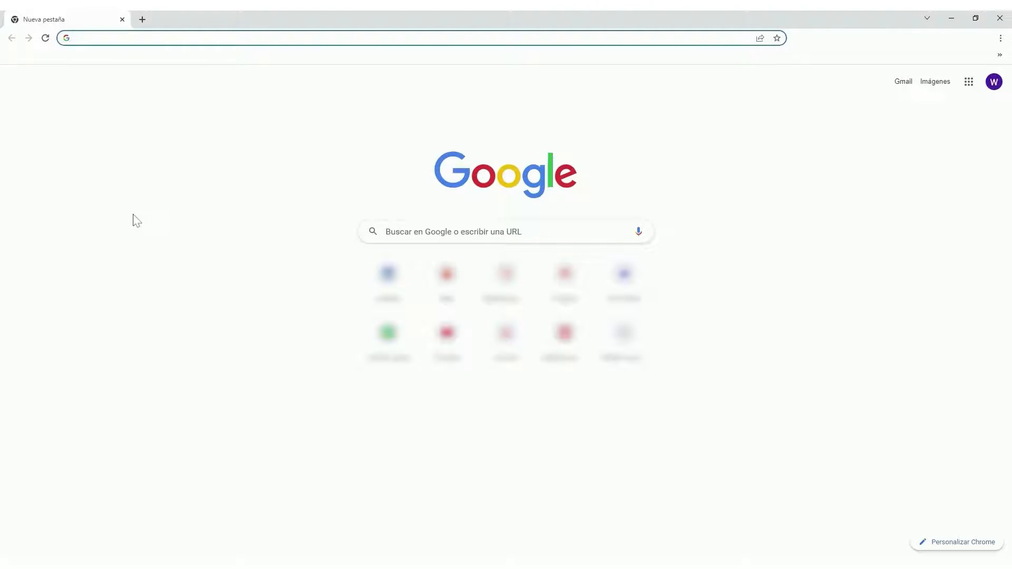
# - Search Google for 'remove content google'
pyautogui.write('remove content google')
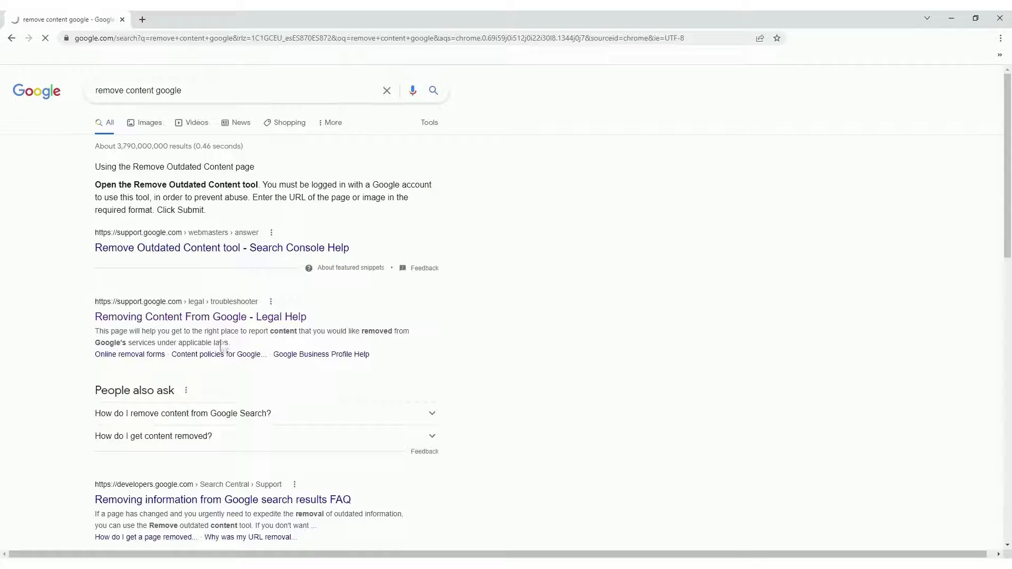
# - Report a Google Play app trademark issue in the removal troubleshooter to reach the complaint form
pyautogui.click(201, 316)
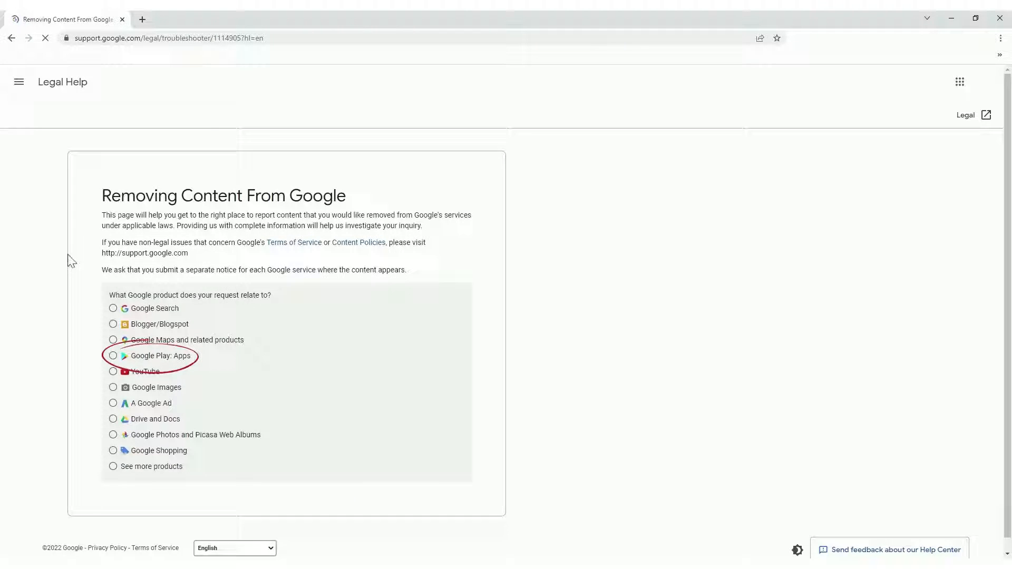
pyautogui.click(113, 356)
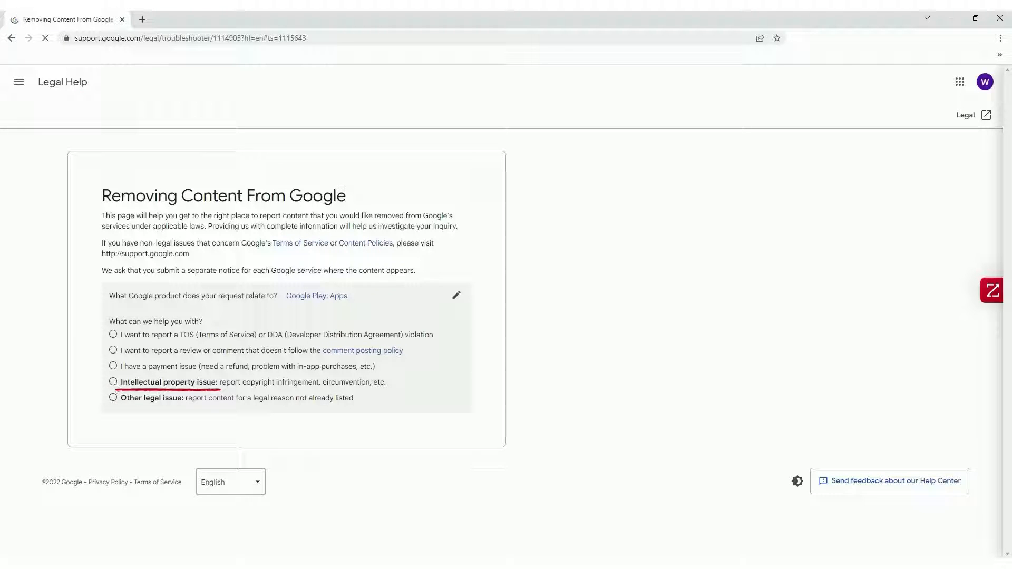
pyautogui.click(113, 381)
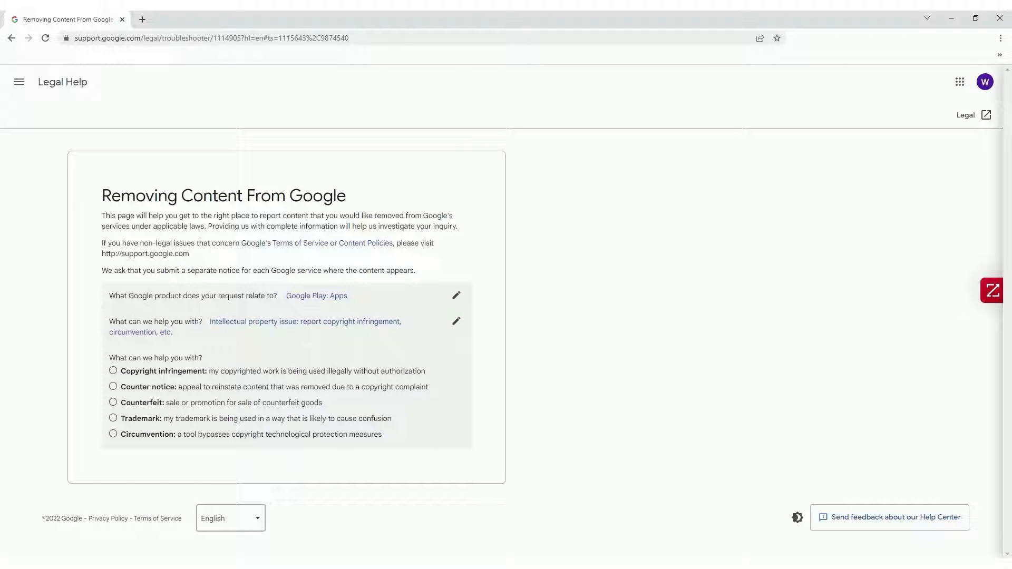
pyautogui.moveTo(447, 385)
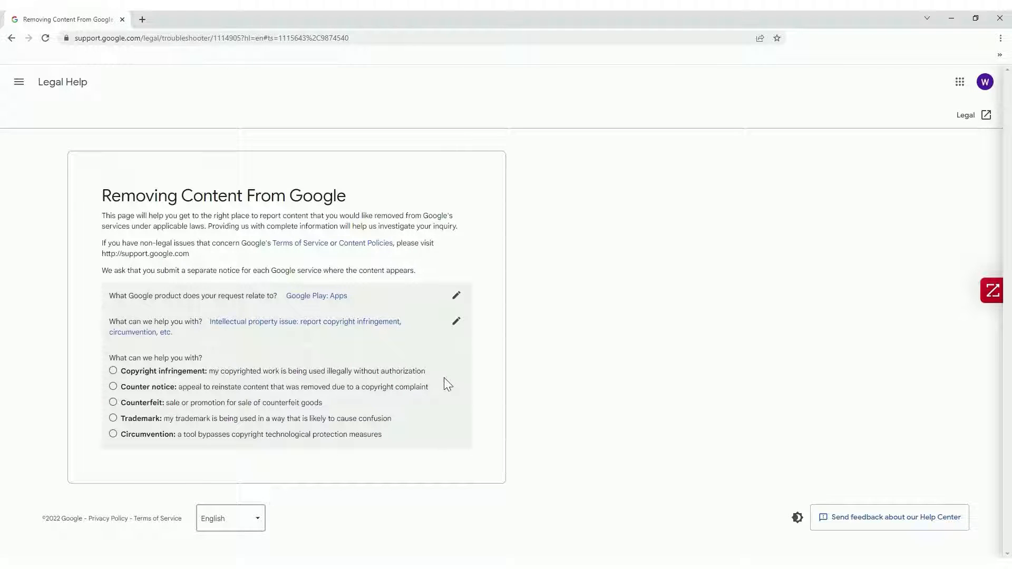
pyautogui.moveTo(508, 373)
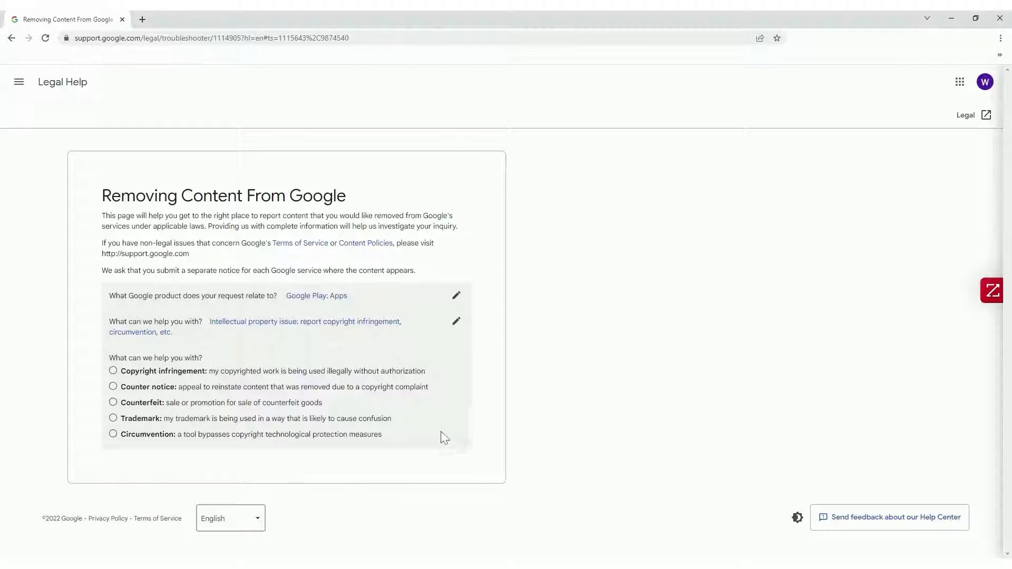
pyautogui.moveTo(461, 377)
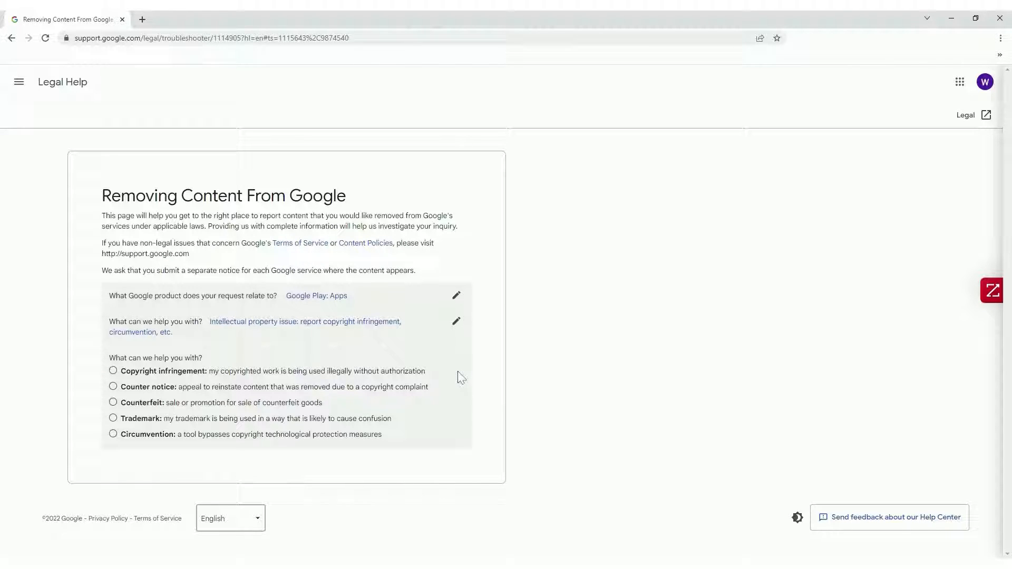
pyautogui.moveTo(443, 407)
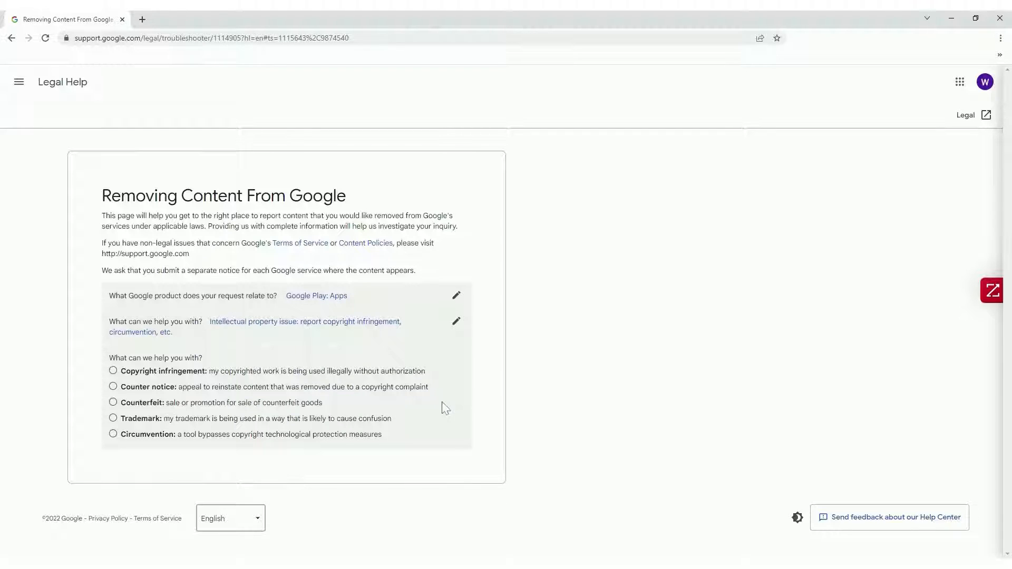
pyautogui.click(113, 417)
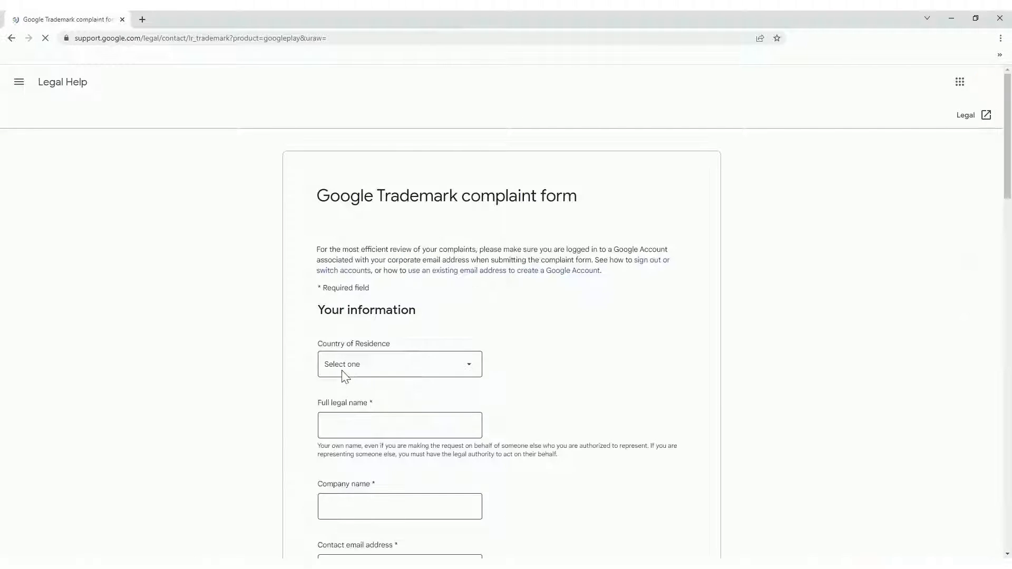
pyautogui.scroll(-3)
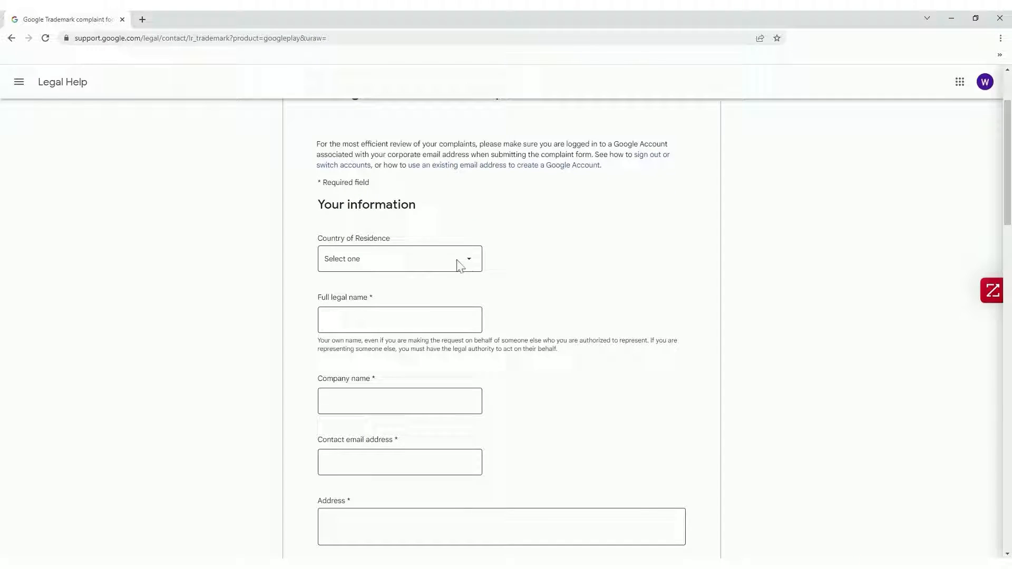
pyautogui.write('Red Poin')
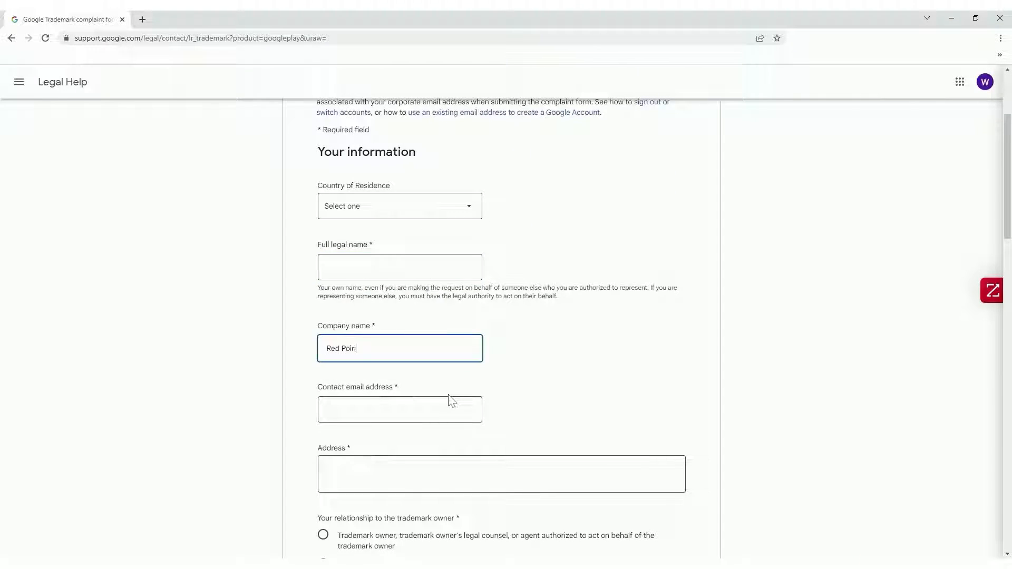
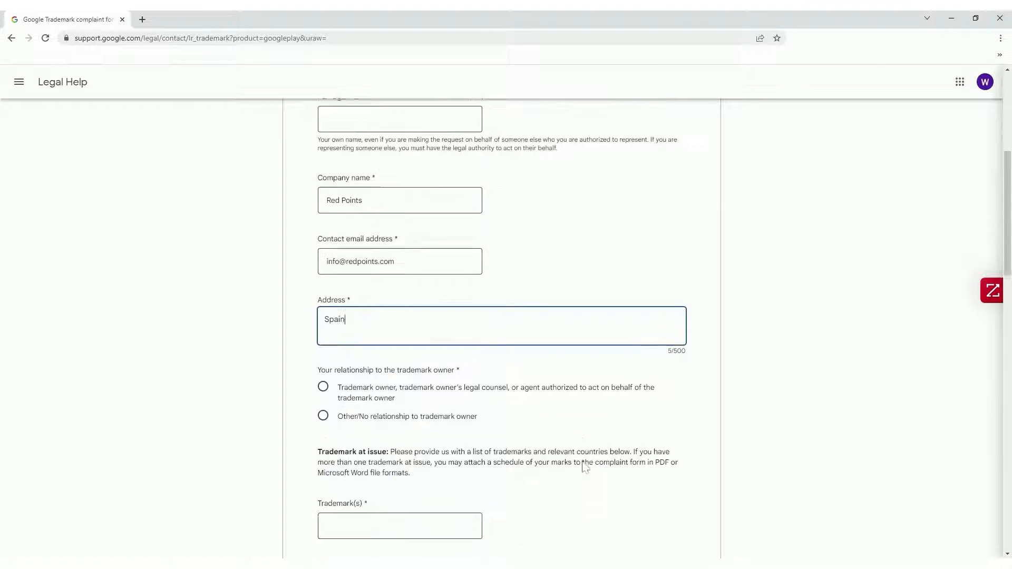
pyautogui.scroll(-3)
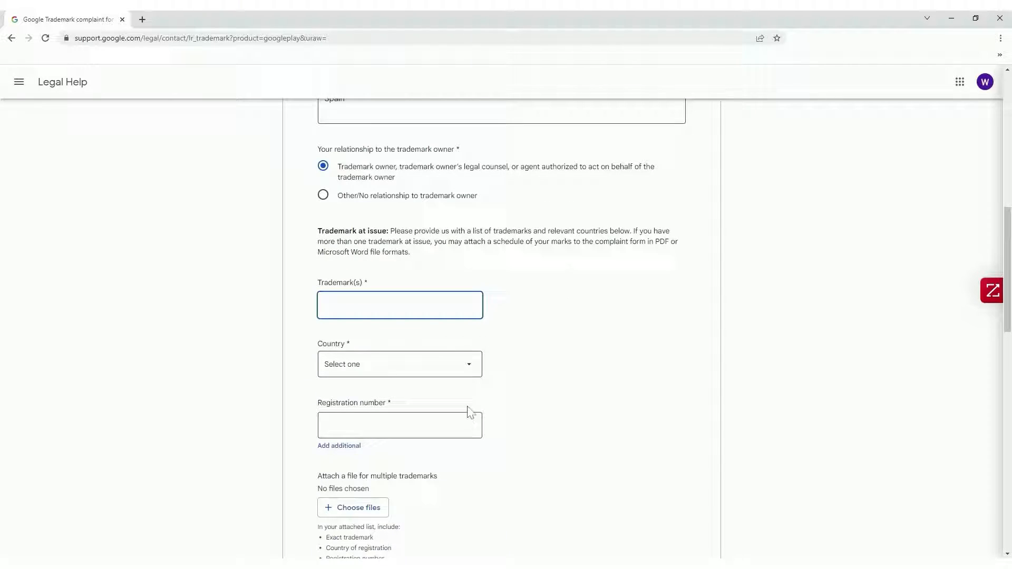
# - Enter trademark registration number 0123456
pyautogui.scroll(-3)
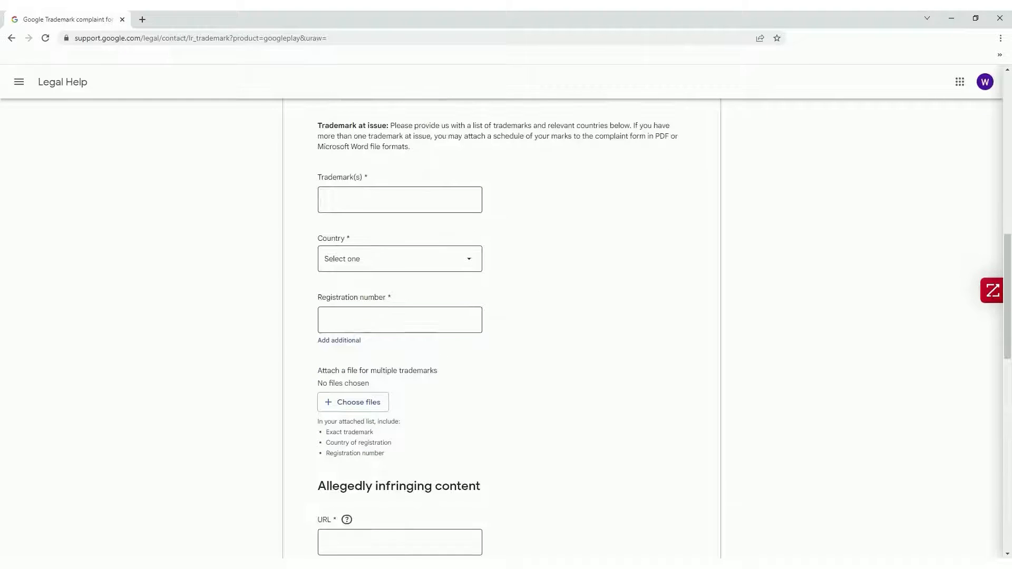
pyautogui.write('0123456')
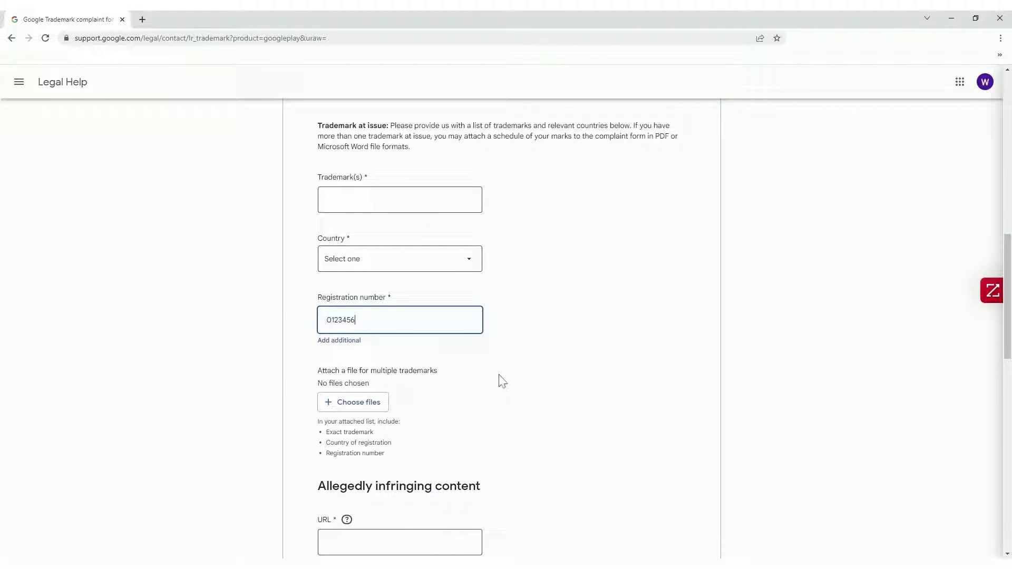
pyautogui.scroll(-3)
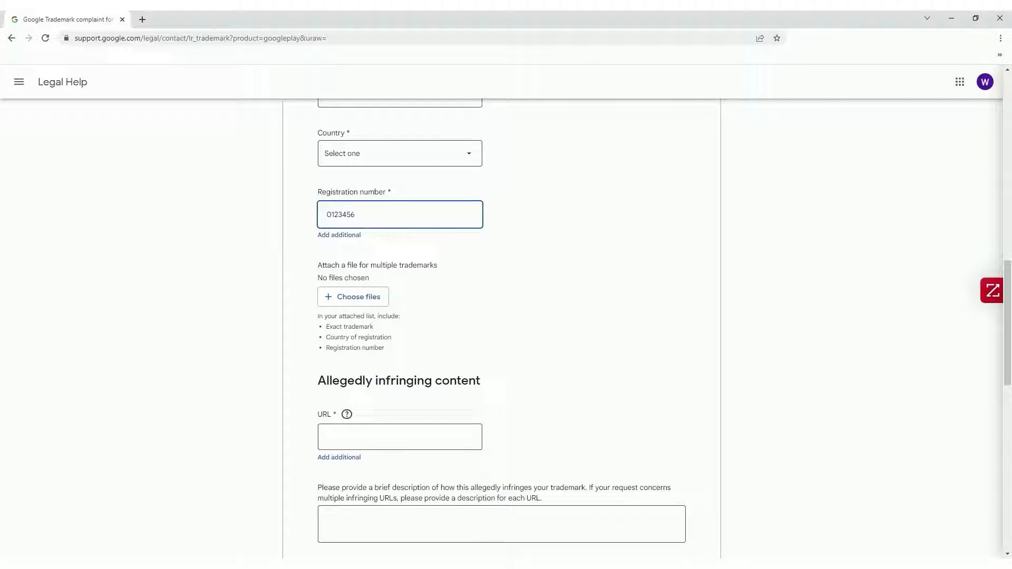
pyautogui.scroll(-3)
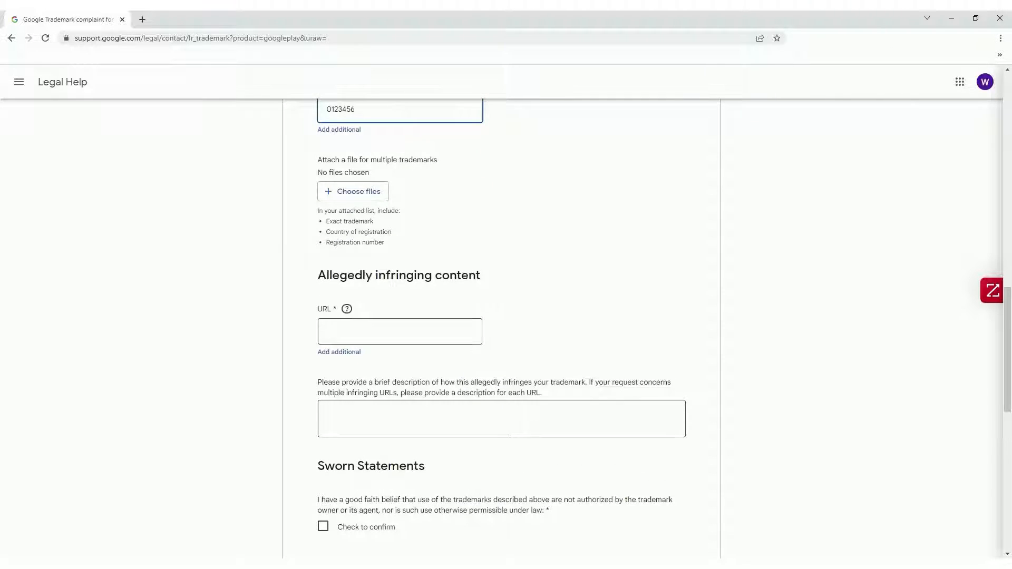
# - Enter the Play Store URL and the infringement description 'Fake app.'
pyautogui.write('Play')
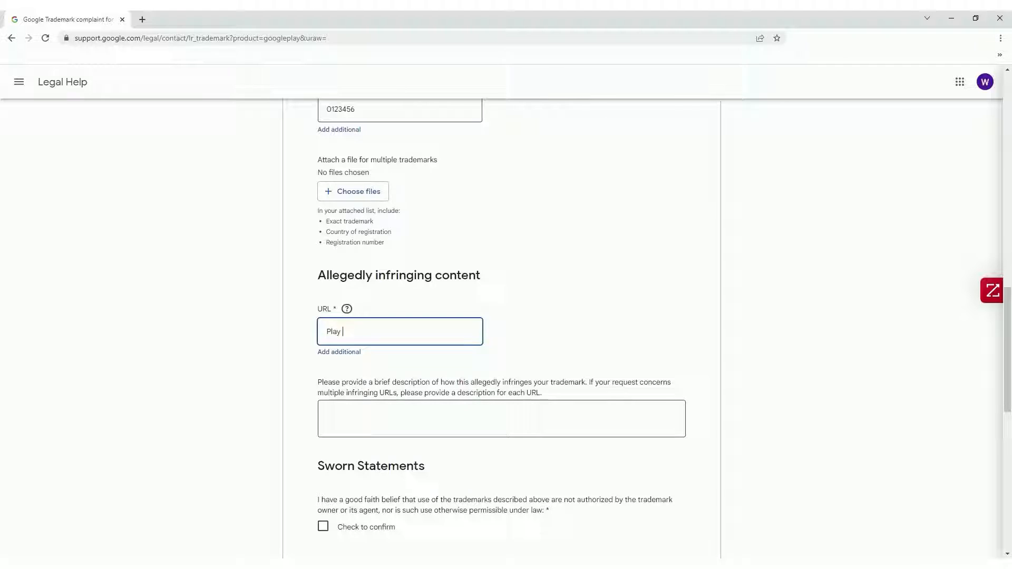
pyautogui.write('Store URL')
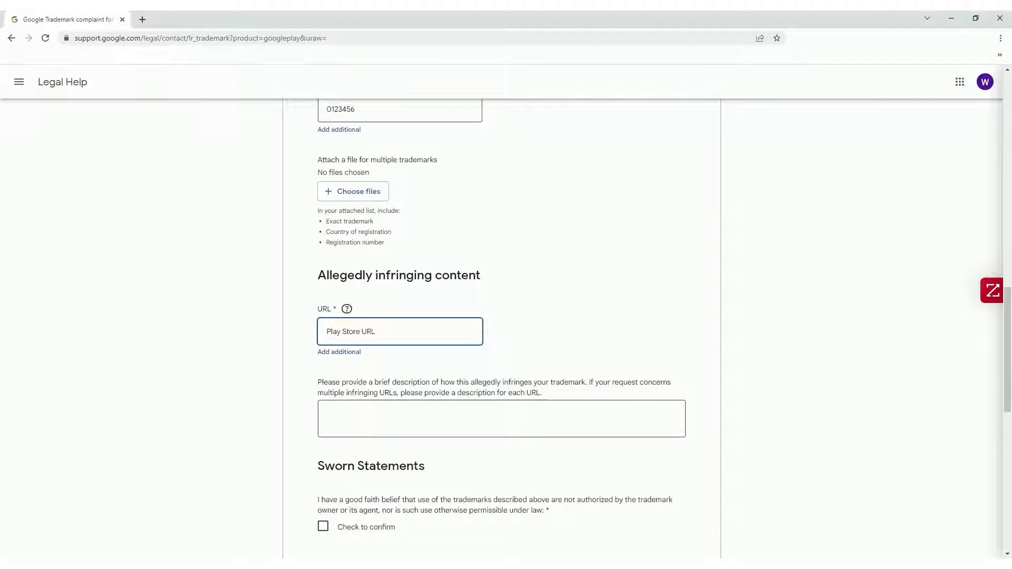
pyautogui.scroll(-3)
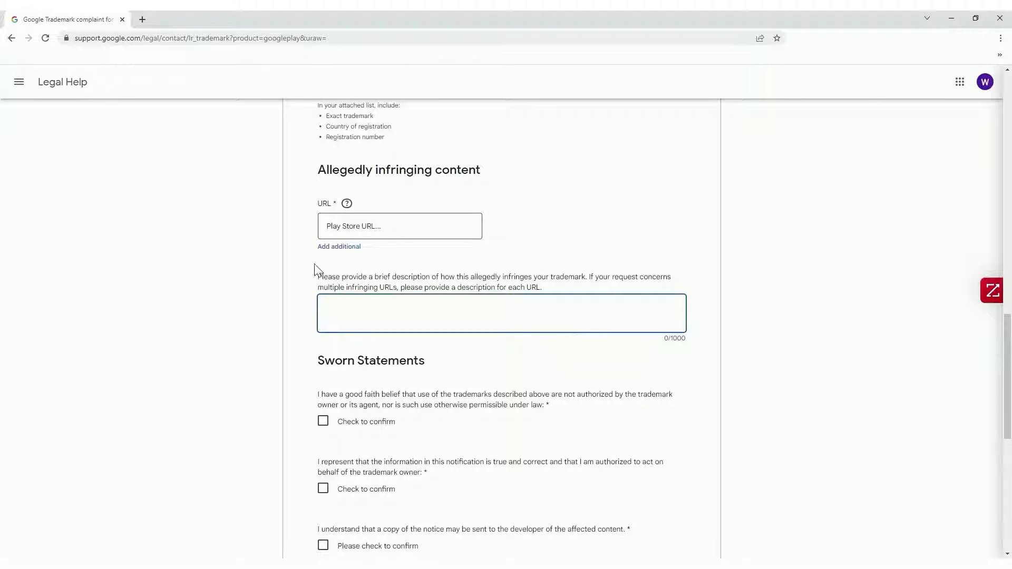
pyautogui.click(339, 247)
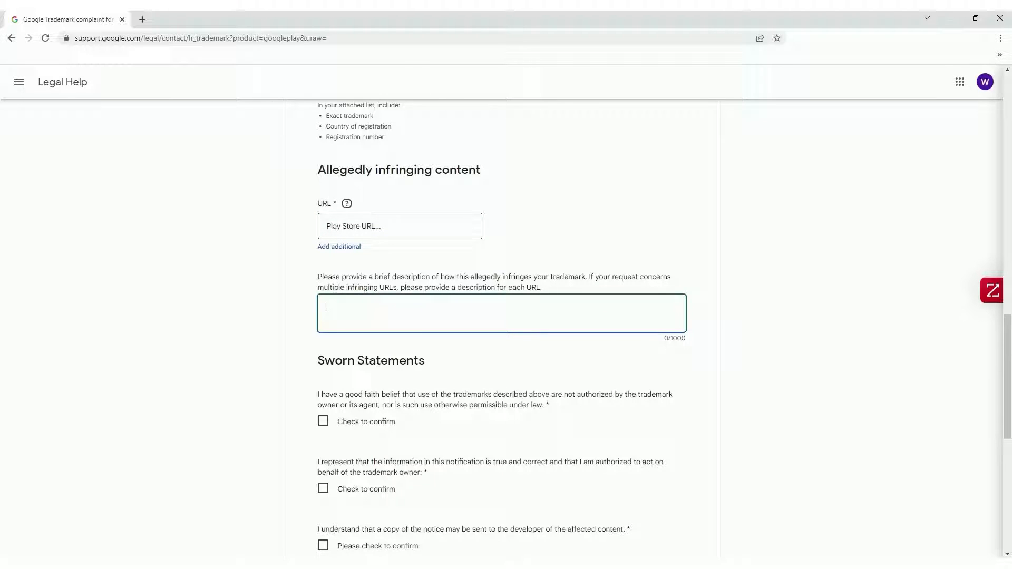
pyautogui.write('Fake app..')
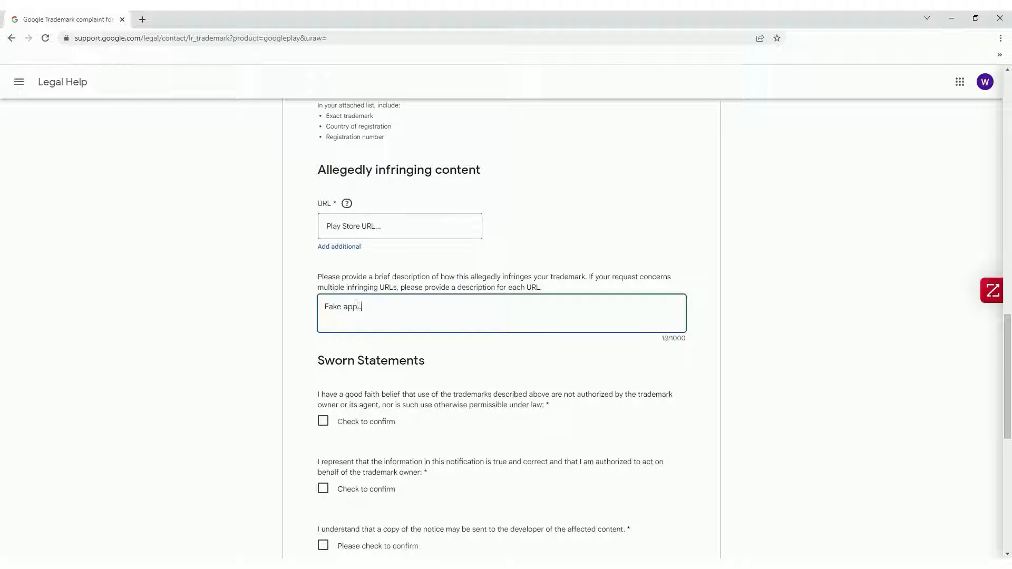
pyautogui.scroll(-3)
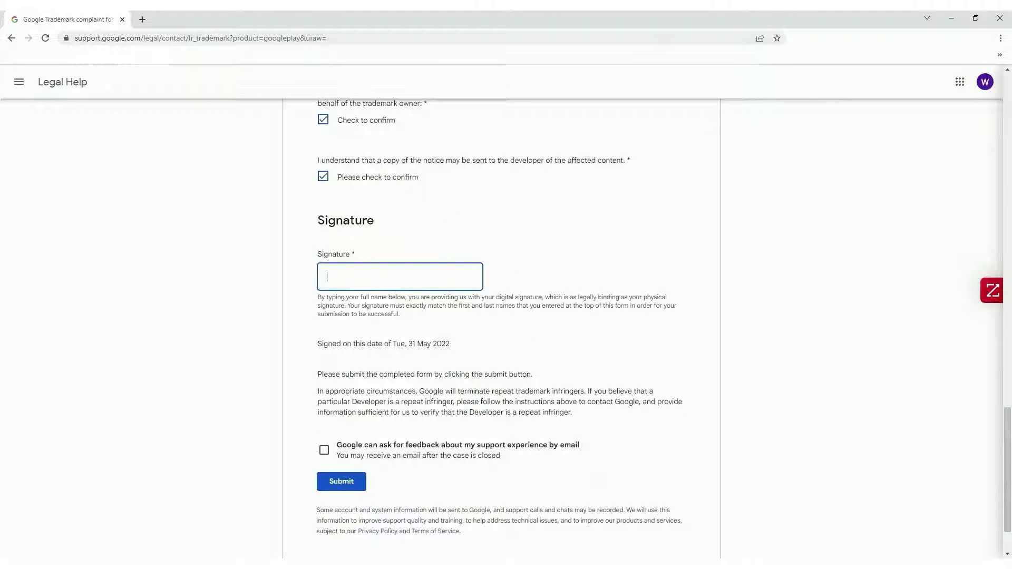
# - Sign the form as 'Red Points'
pyautogui.write('Red Points')
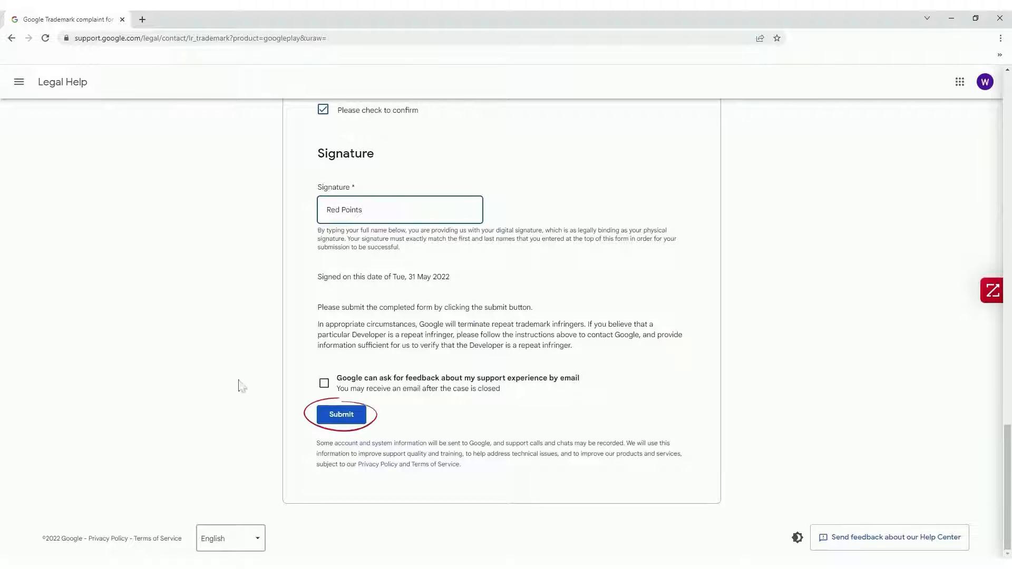